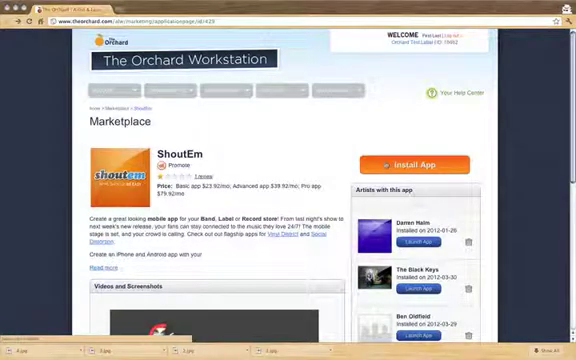
- Start installing the ShoutEm app and search the artist list for 'Bla'
left_click(406, 164)
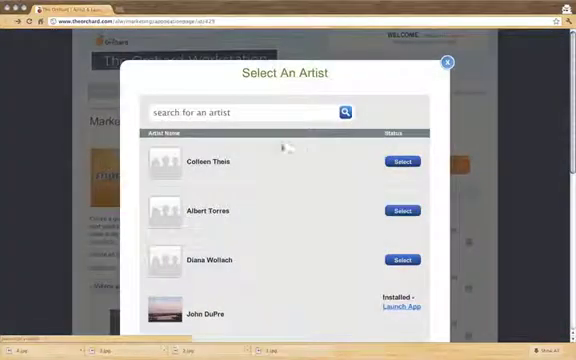
type("Bla")
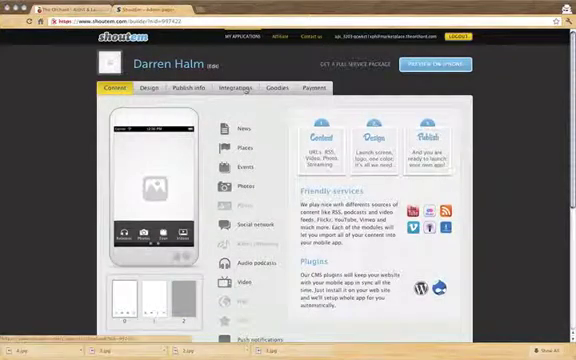
- Show the Orchard integration options under the app's Integrations settings
left_click(236, 88)
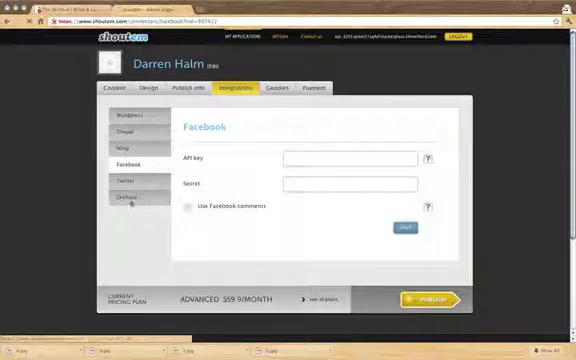
left_click(120, 196)
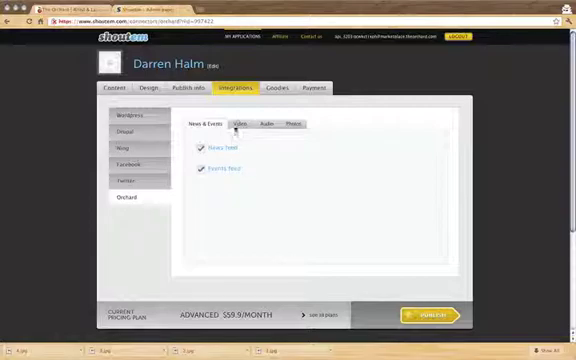
- Review the Orchard Videos feed and its two video thumbnails, then return to content
left_click(236, 124)
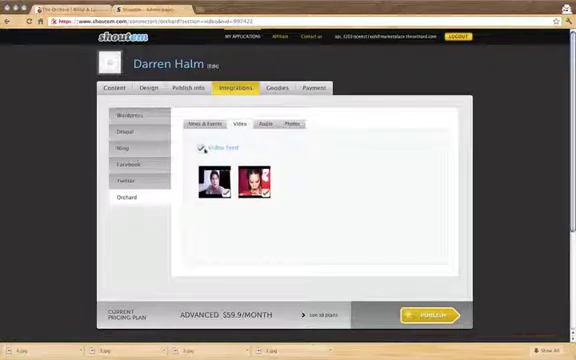
left_click(202, 148)
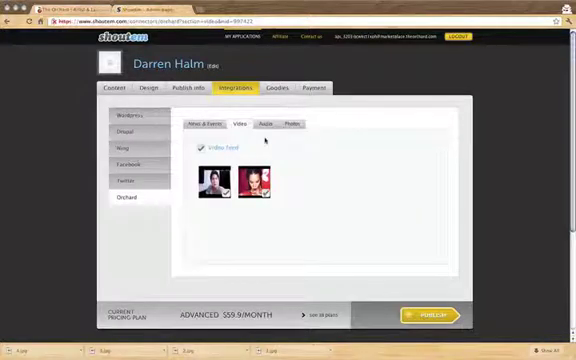
left_click(262, 124)
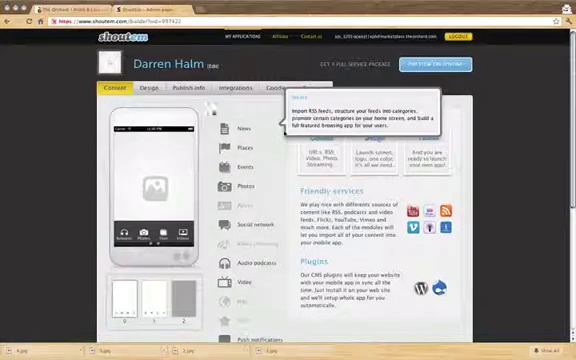
left_click(148, 88)
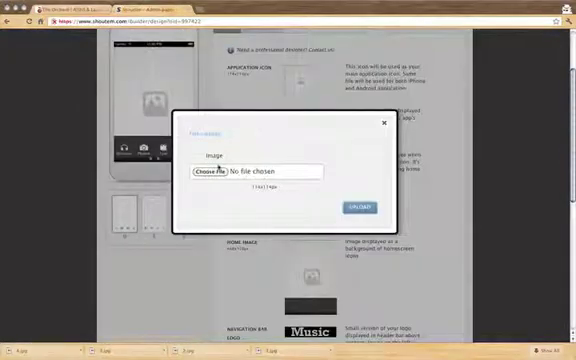
left_click(384, 126)
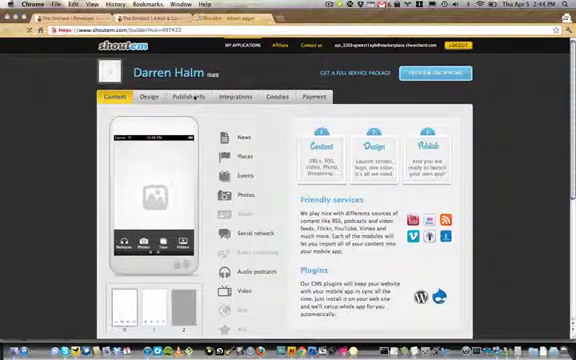
- Review the Publish info fields: app name, description, developer accounts and pricing
left_click(188, 96)
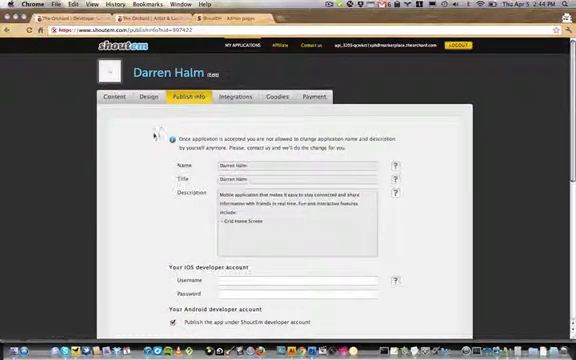
scroll("down", 3)
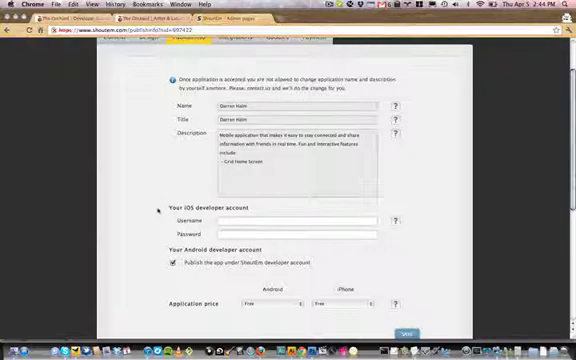
scroll("up", 3)
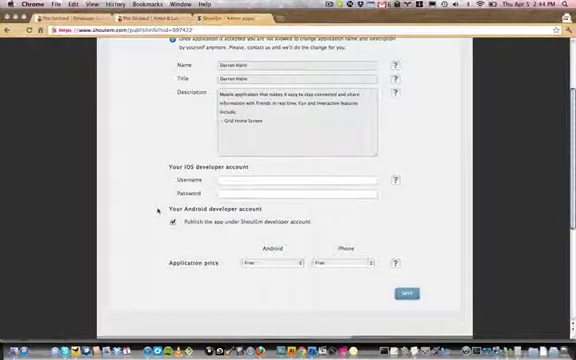